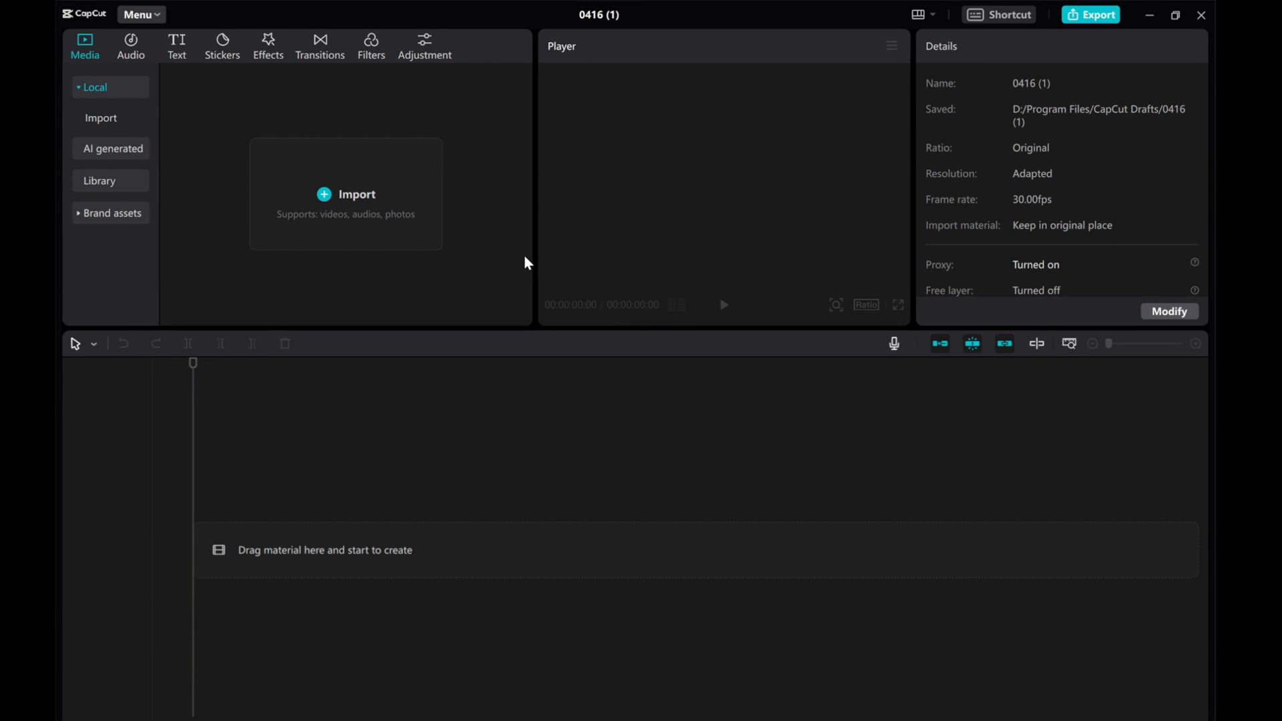
# Step: Show the Text tab's Add text gallery with the Default style available
pyautogui.click(176, 46)
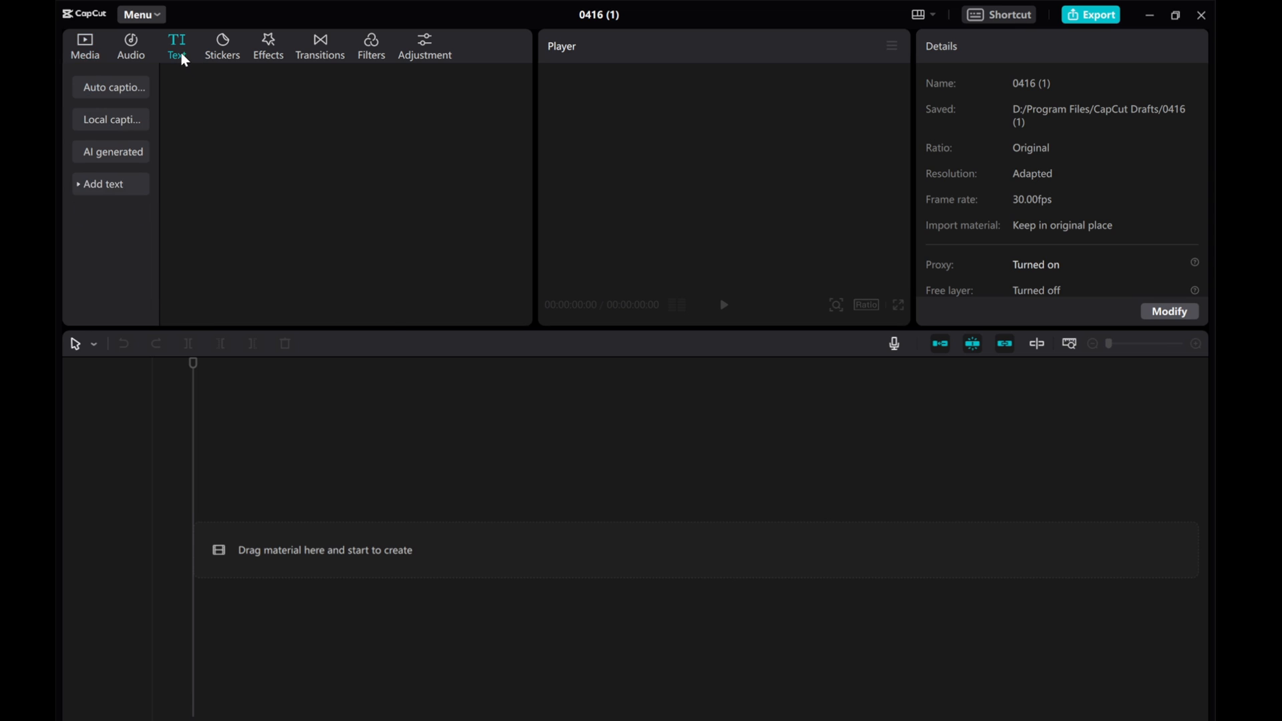
pyautogui.click(103, 183)
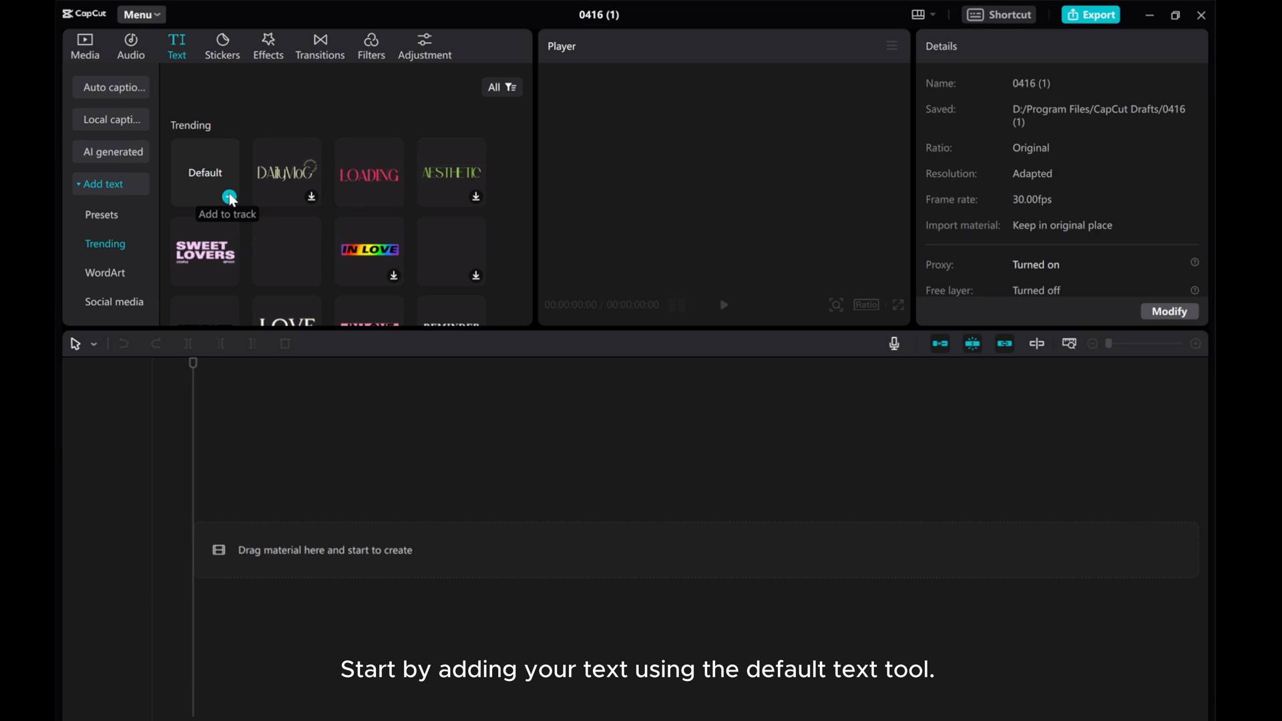
# Step: Add a Default text clip, set it in Alecko-Regular and switch it to uppercase
pyautogui.click(230, 197)
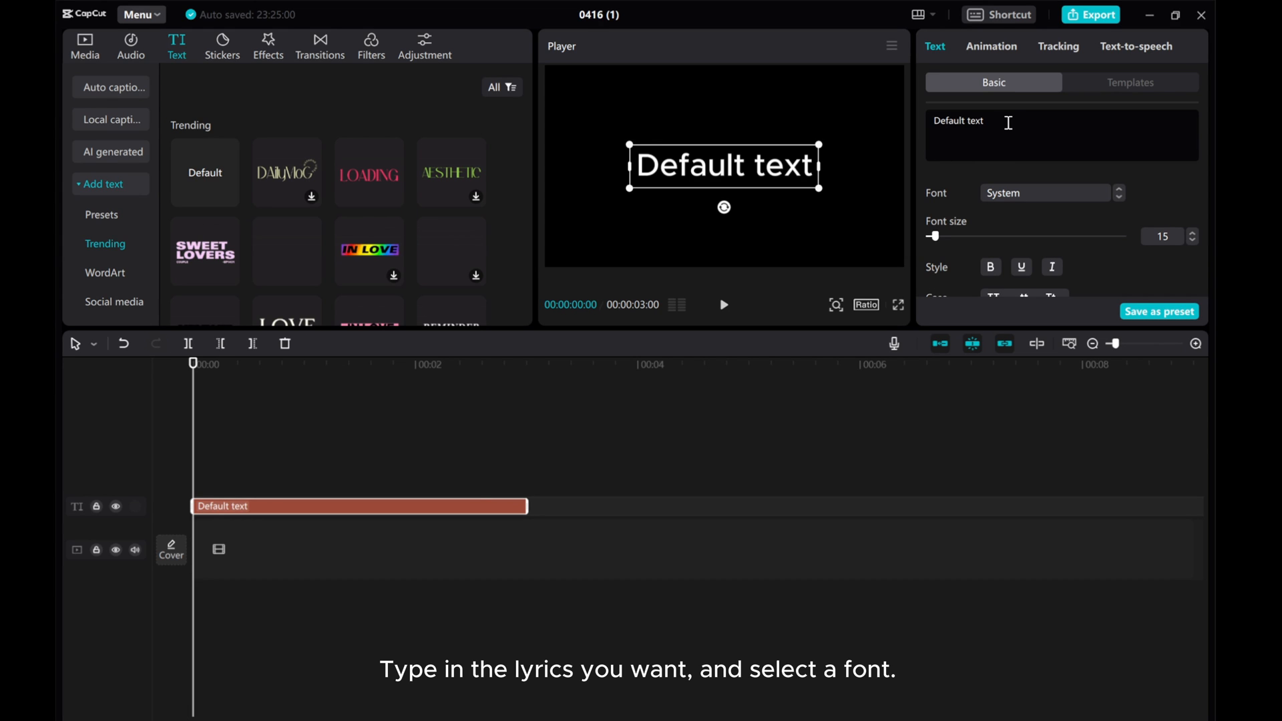
pyautogui.moveTo(1039, 196)
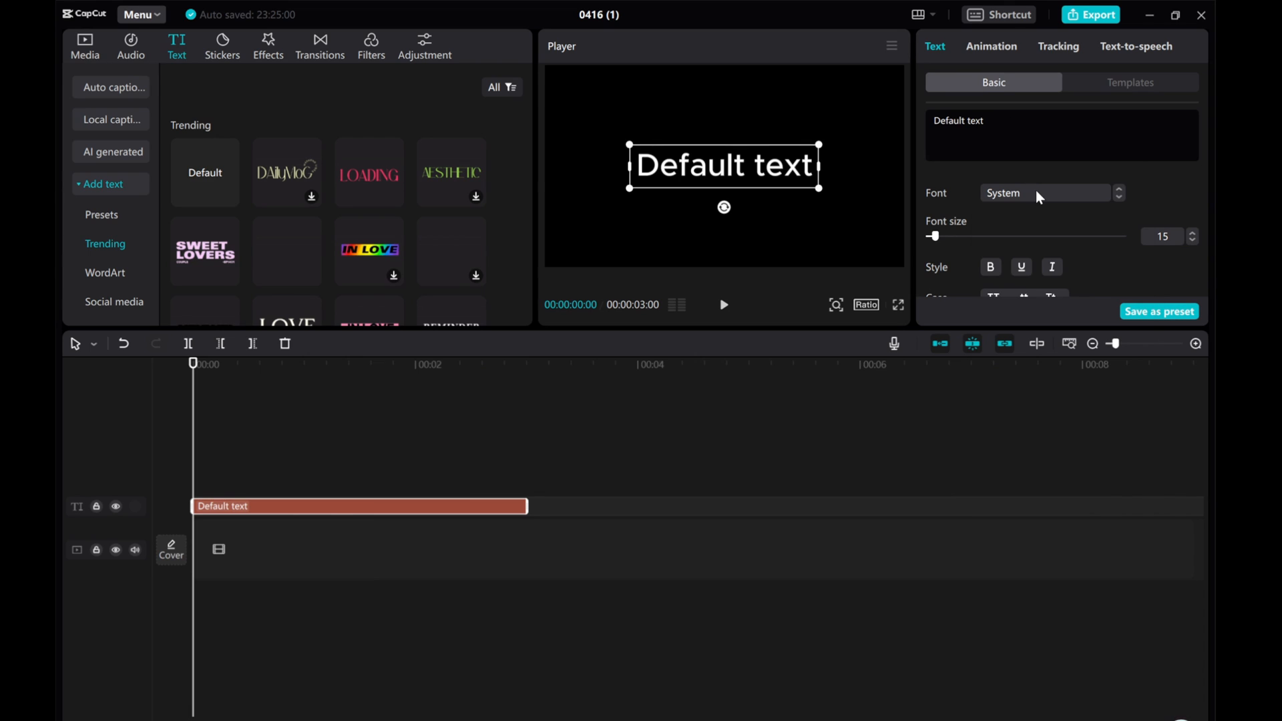
pyautogui.click(1047, 193)
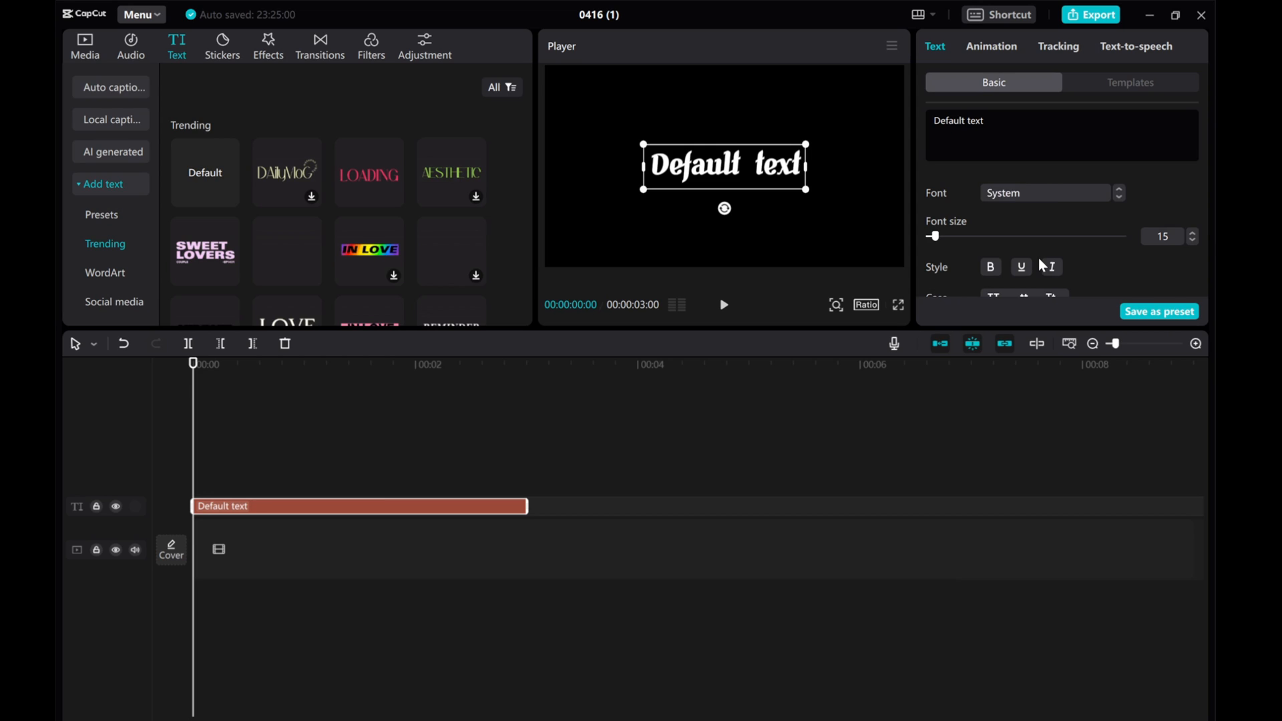
pyautogui.click(1045, 192)
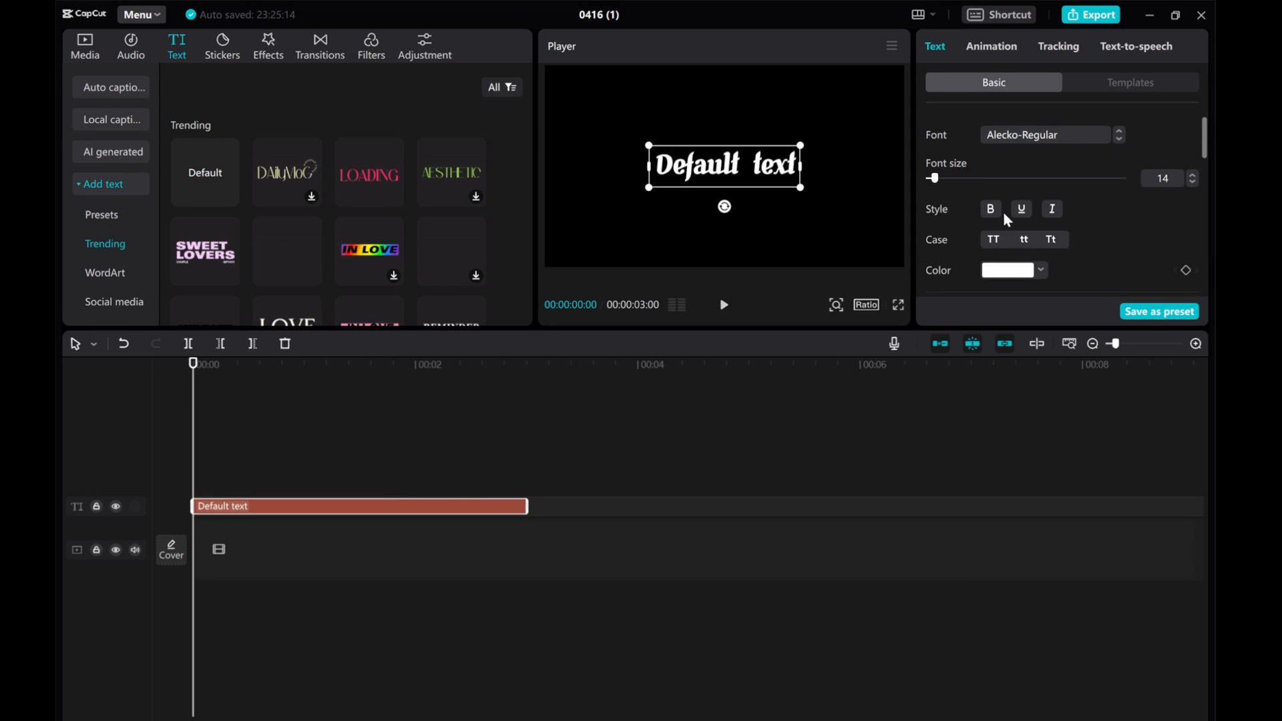
pyautogui.click(993, 240)
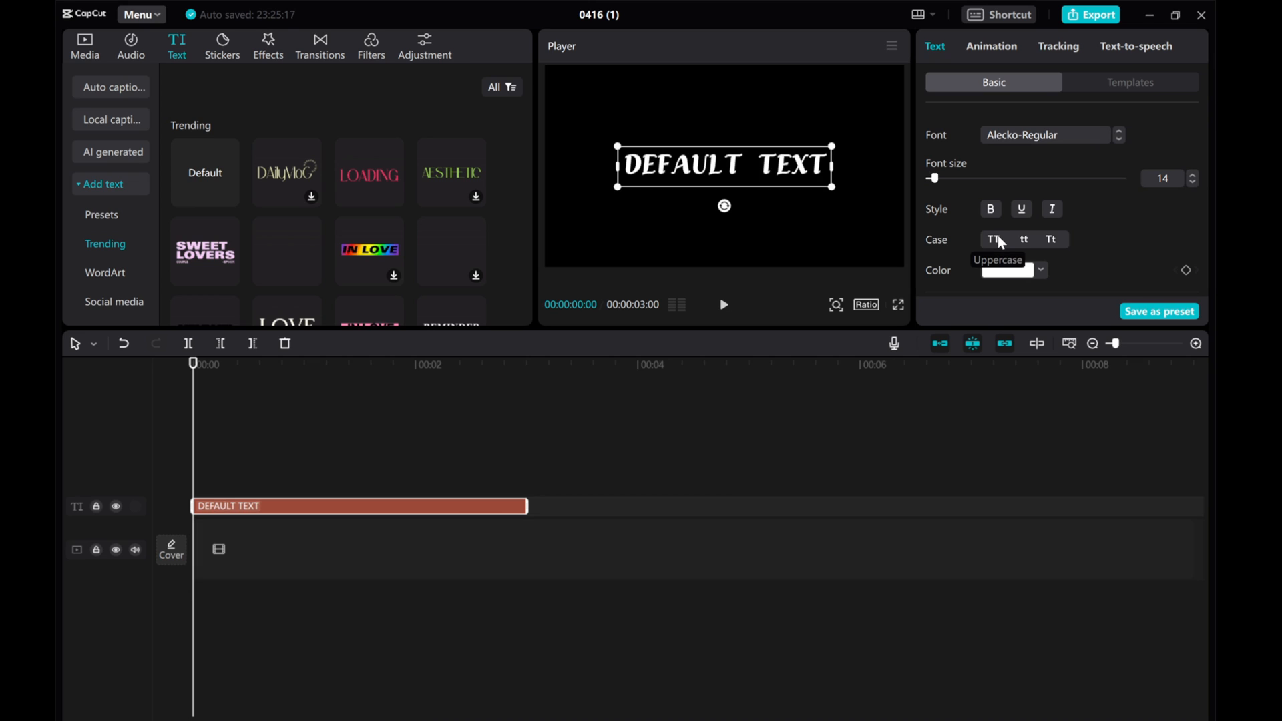
pyautogui.moveTo(1125, 235)
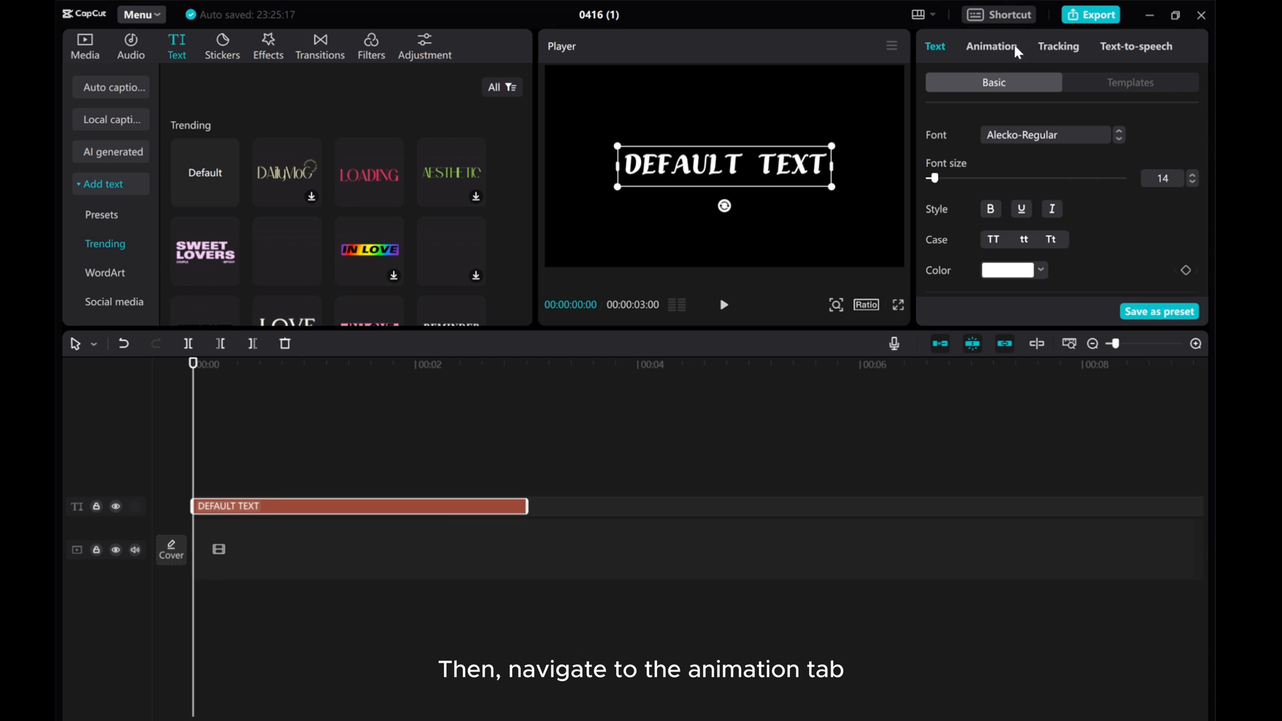
# Step: Apply the Karaoke in-animation to the text and lengthen it to 1.2 seconds
pyautogui.click(993, 46)
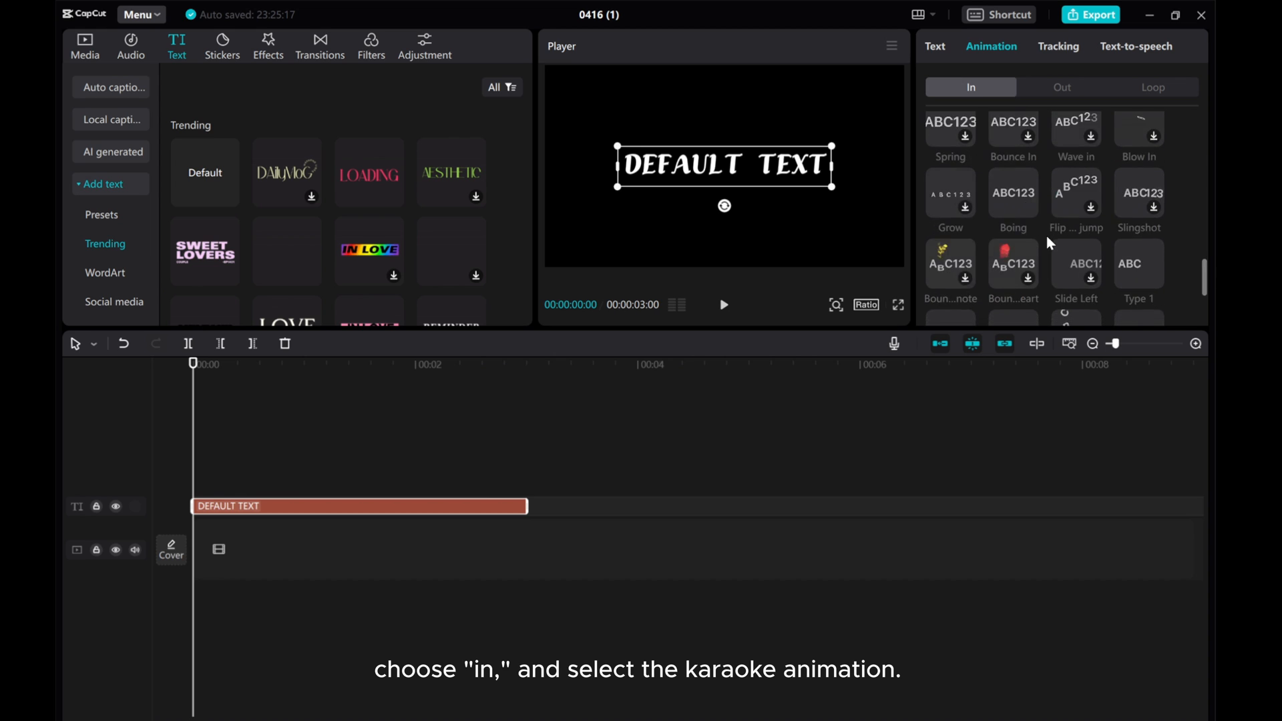
pyautogui.click(1076, 278)
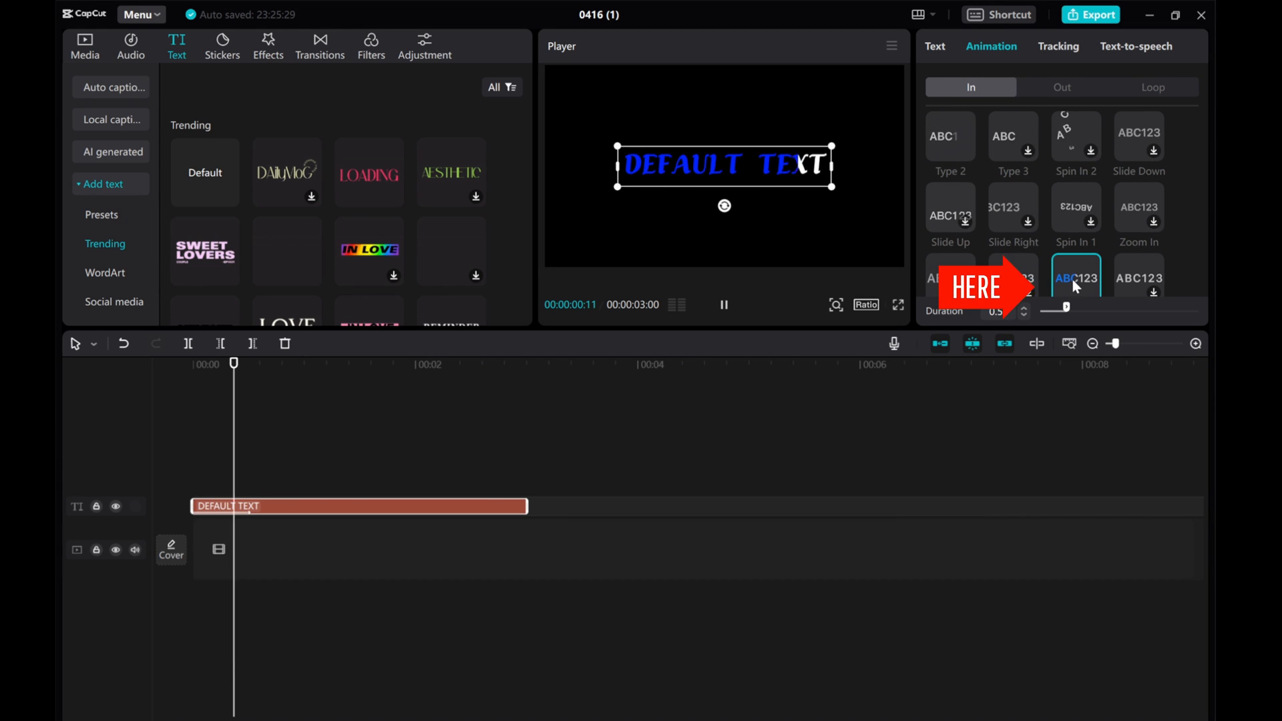
pyautogui.click(723, 304)
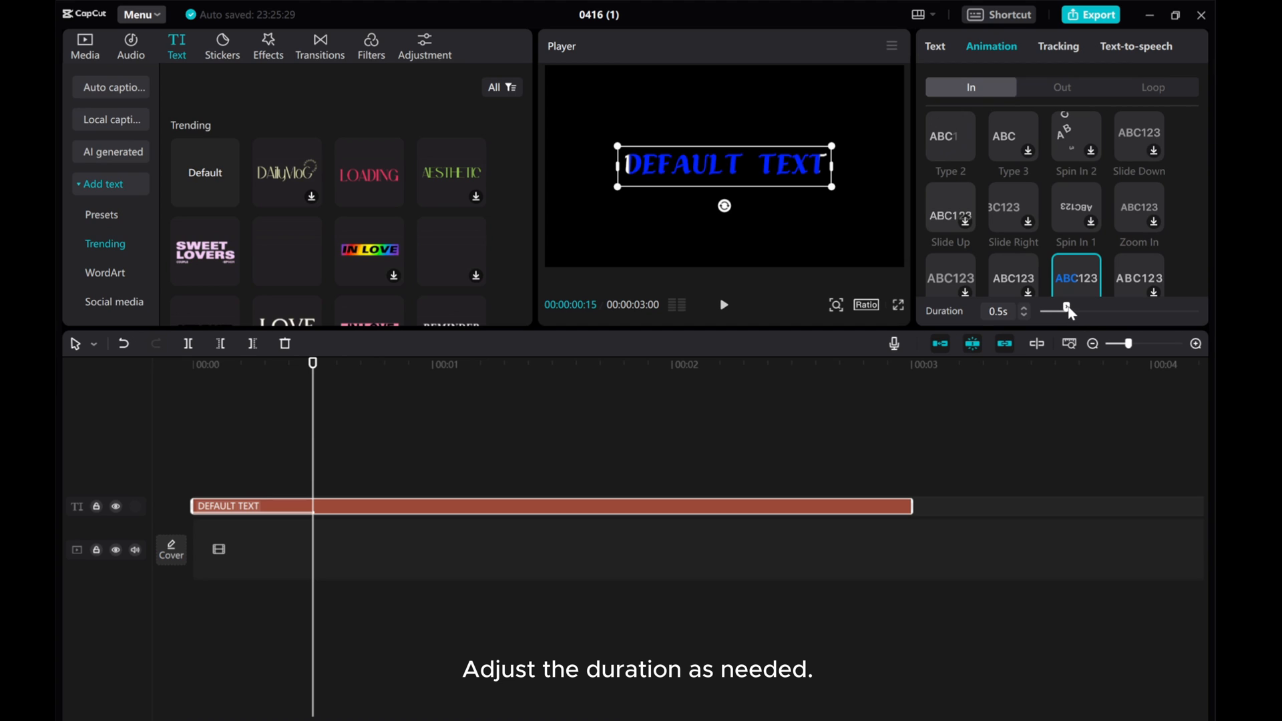
pyautogui.moveTo(1064, 308); pyautogui.dragTo(1079, 309)
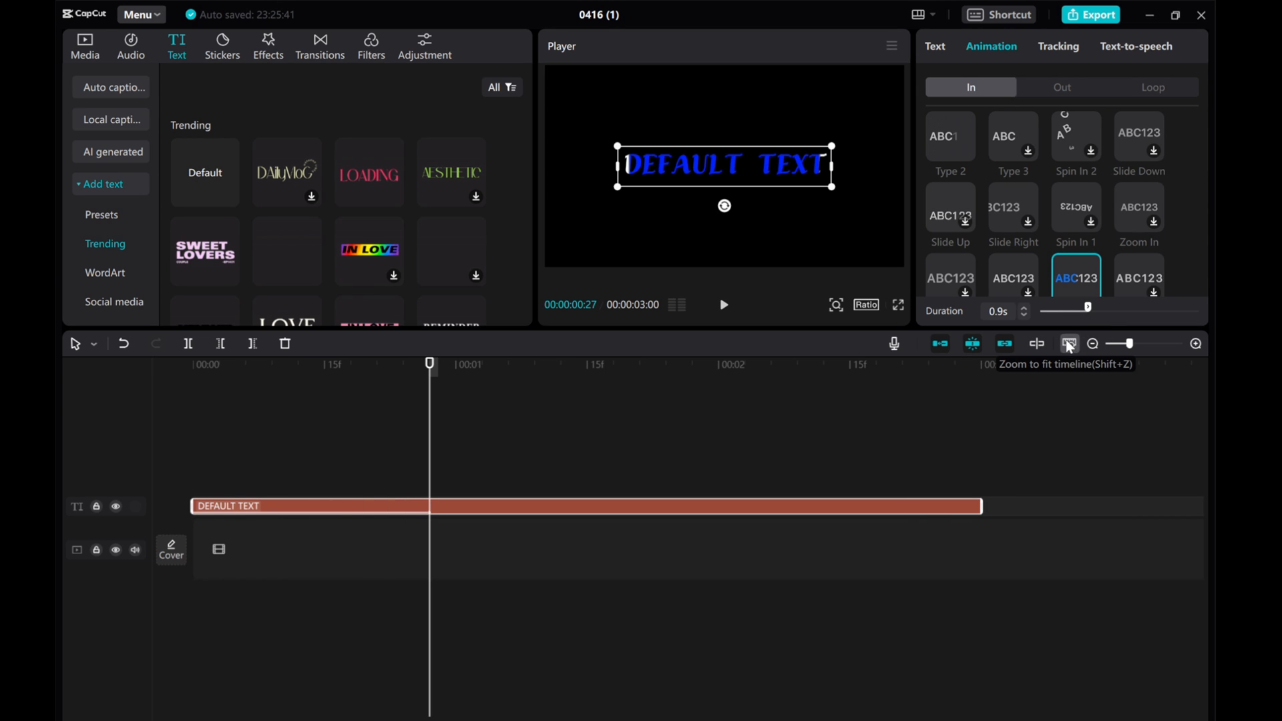
pyautogui.moveTo(1088, 311); pyautogui.dragTo(1102, 312)
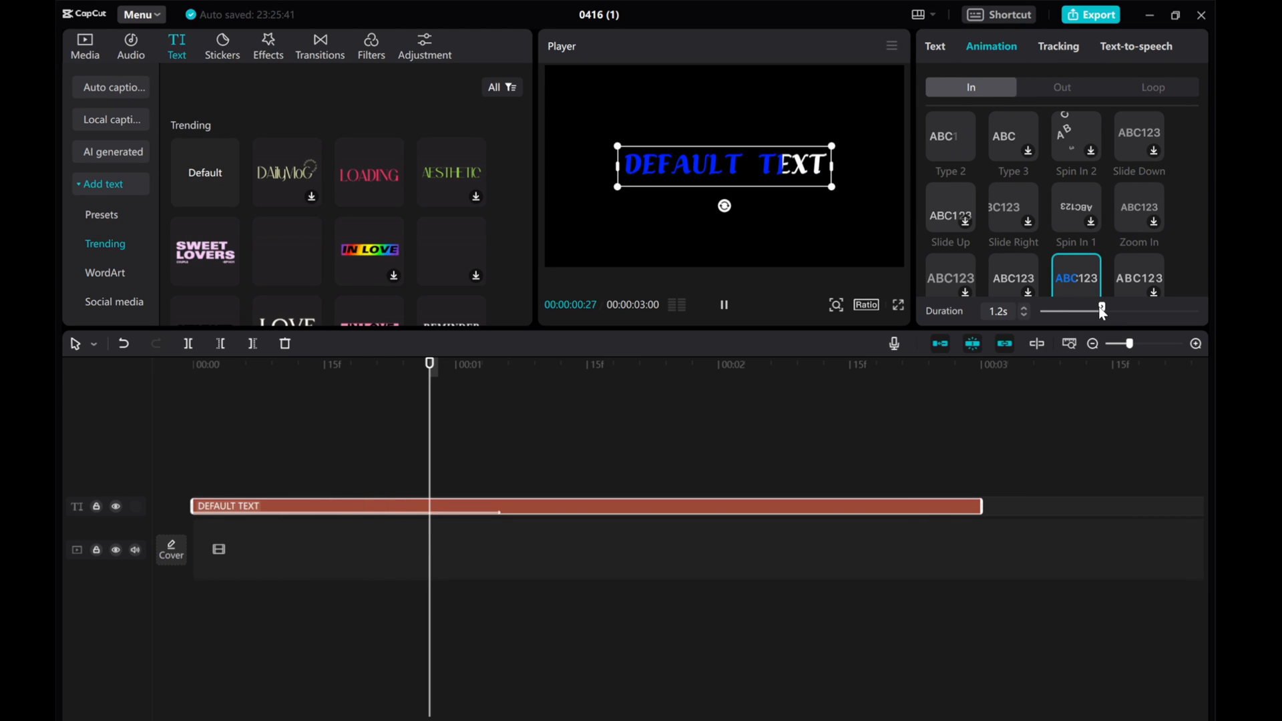
pyautogui.click(723, 304)
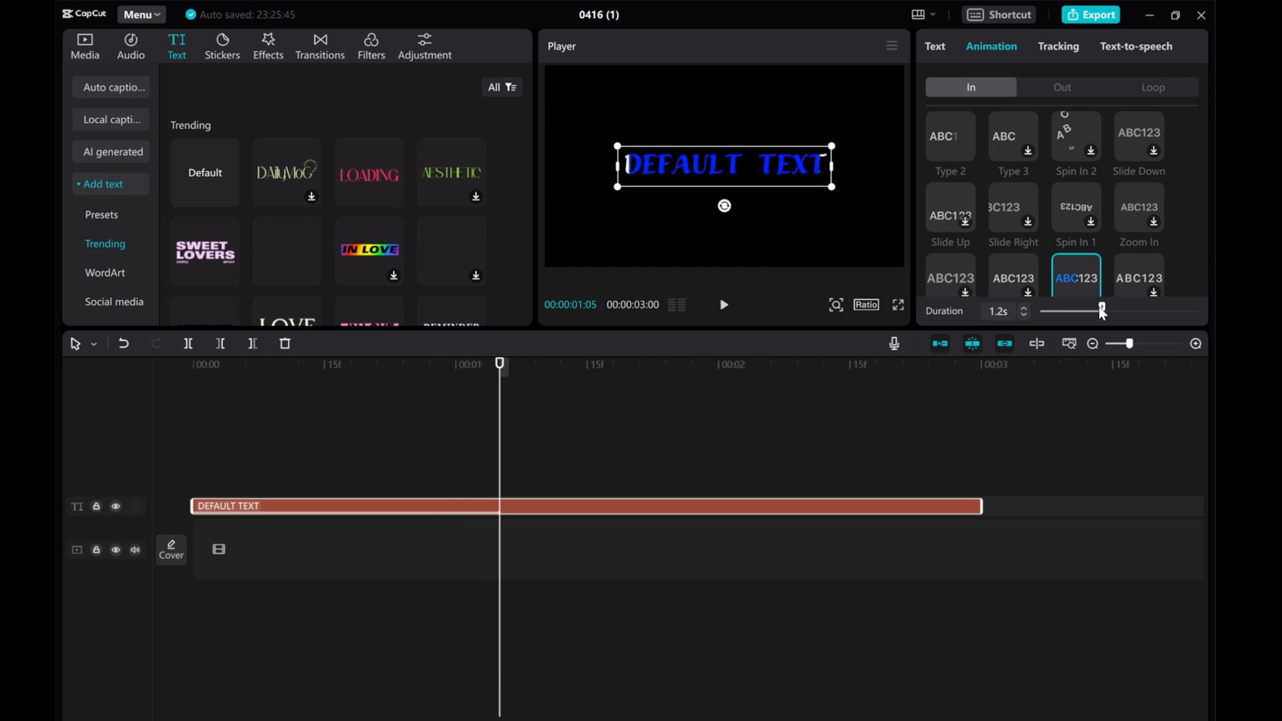
# Step: Convert the text clip into a compound clip from its right-click menu
pyautogui.rightClick(569, 514)
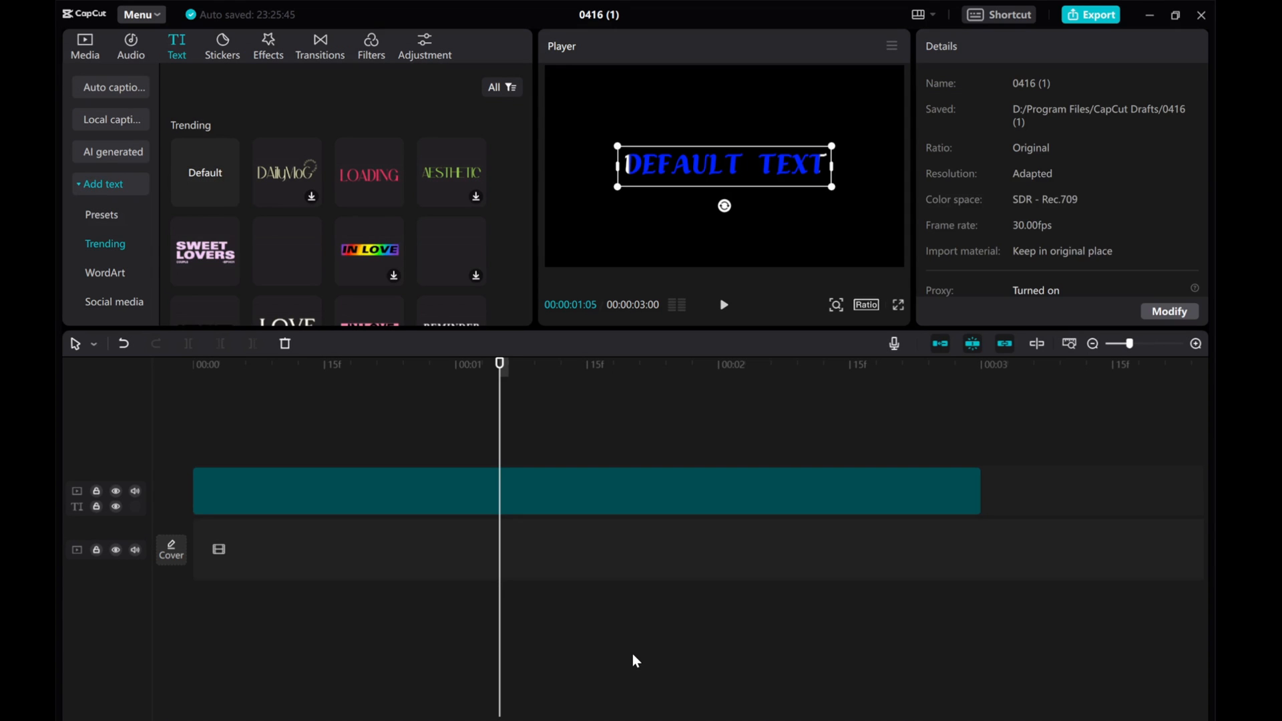
pyautogui.click(587, 490)
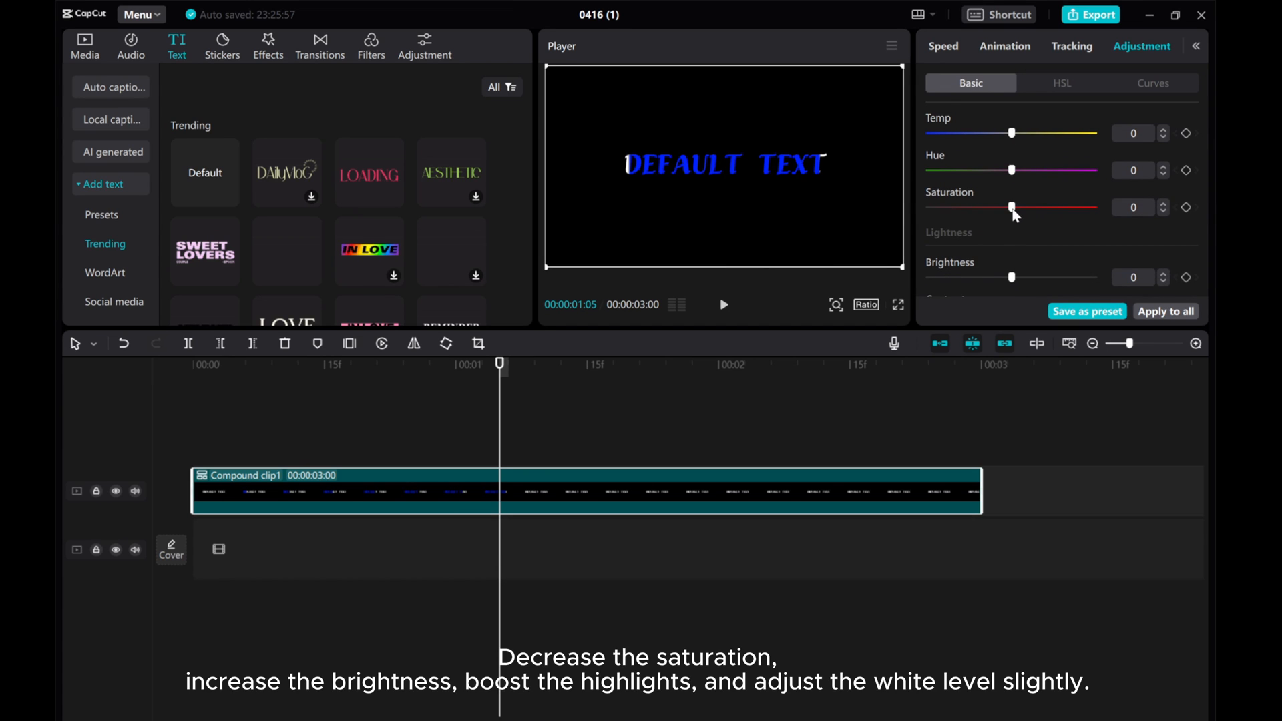
# Step: Lower the compound clip's saturation and raise its brightness, highlights and whites for grey text
pyautogui.moveTo(1012, 207); pyautogui.dragTo(984, 207)
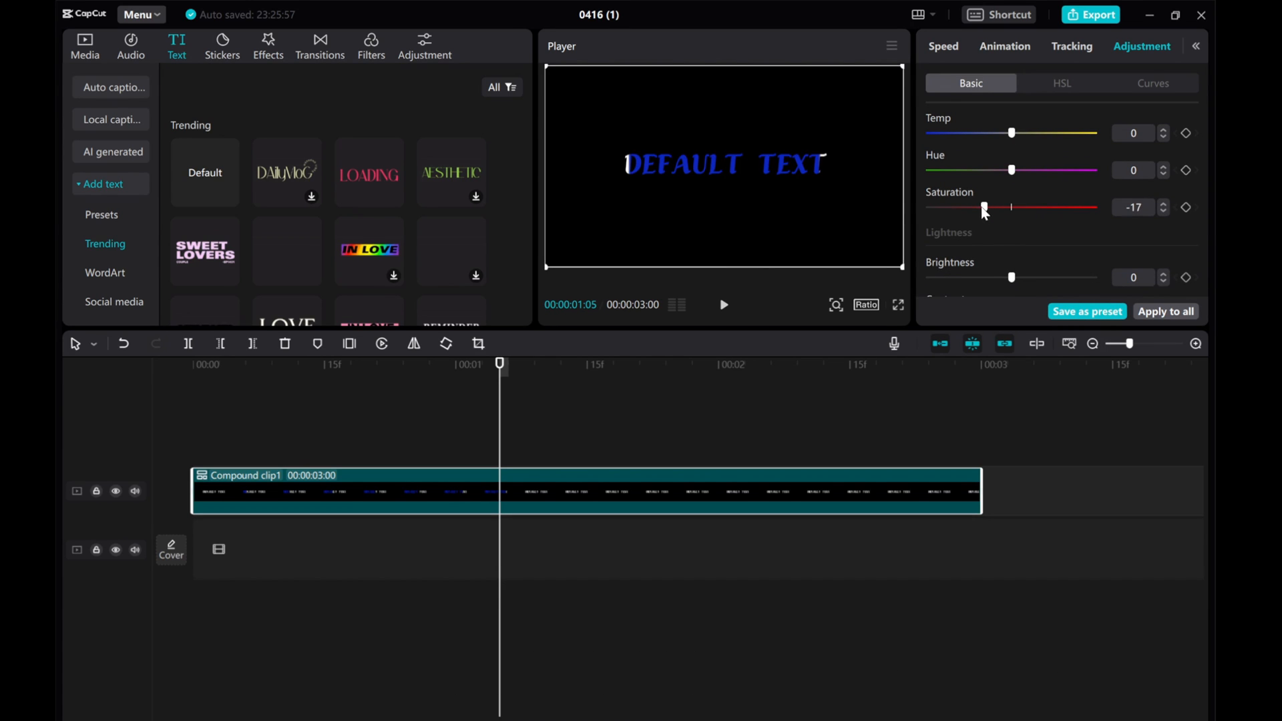
pyautogui.moveTo(985, 207); pyautogui.dragTo(953, 207)
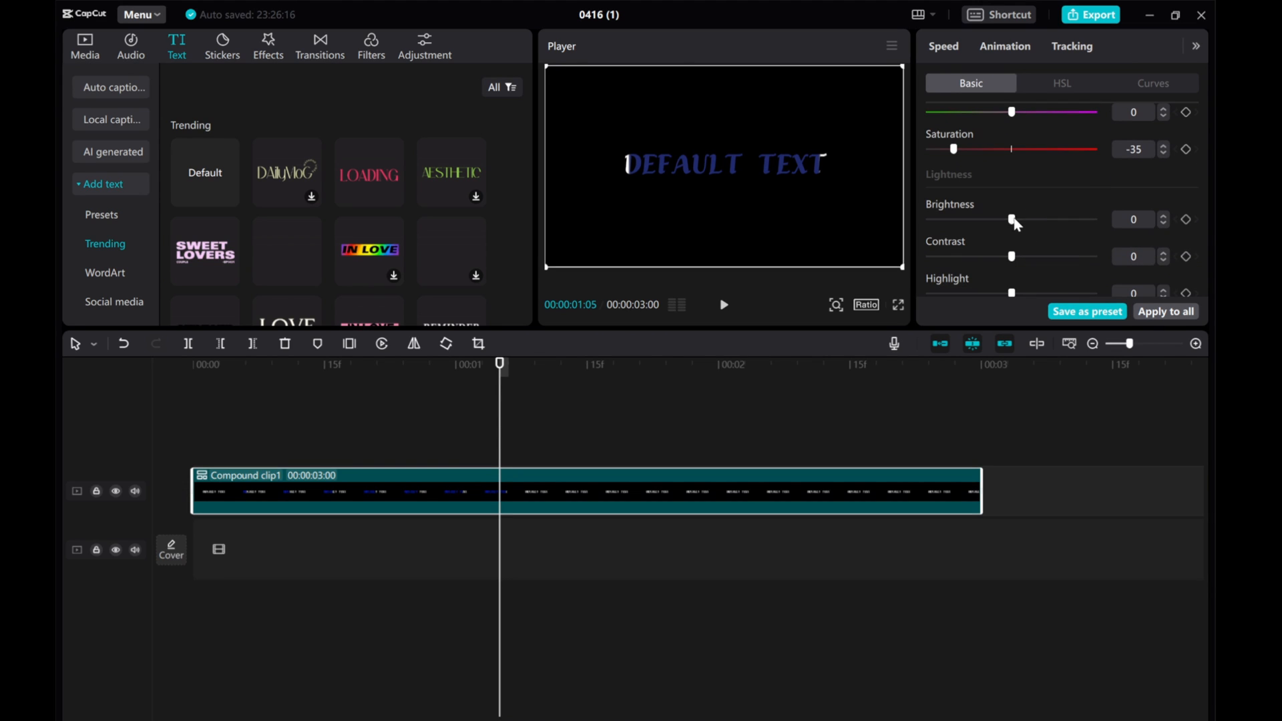
pyautogui.moveTo(1011, 221); pyautogui.dragTo(1053, 221)
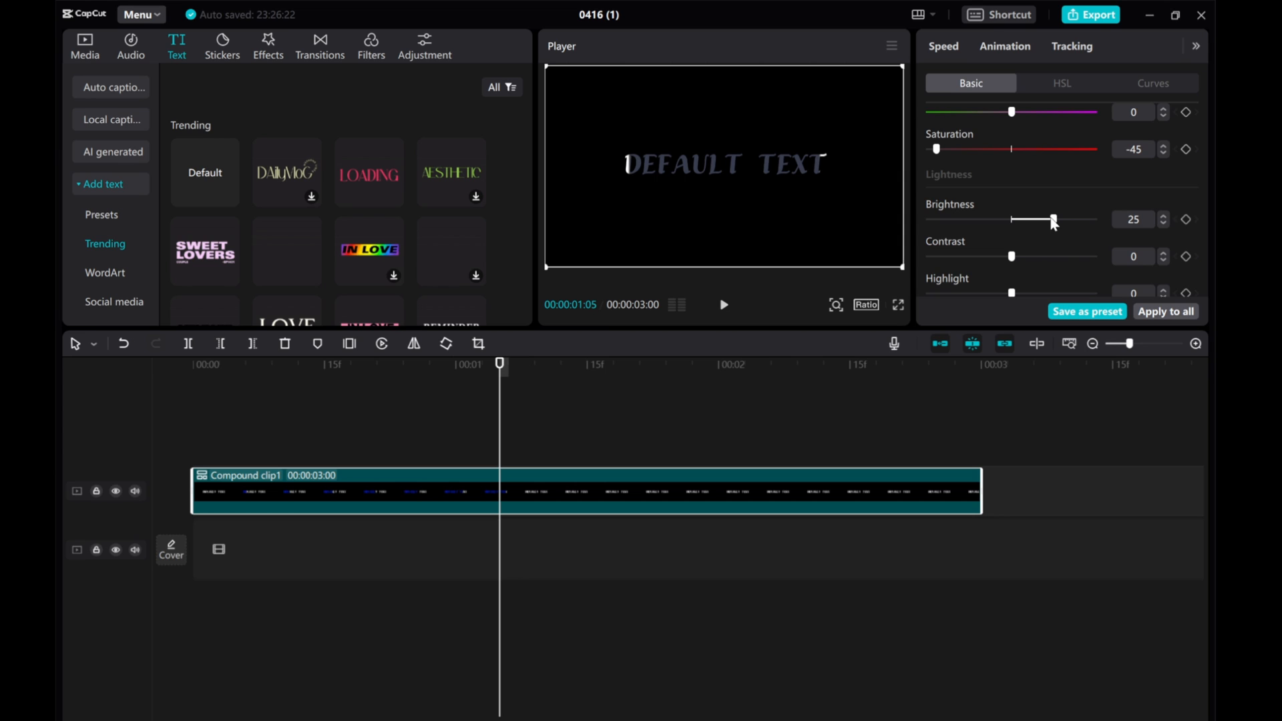
pyautogui.scroll(-3)
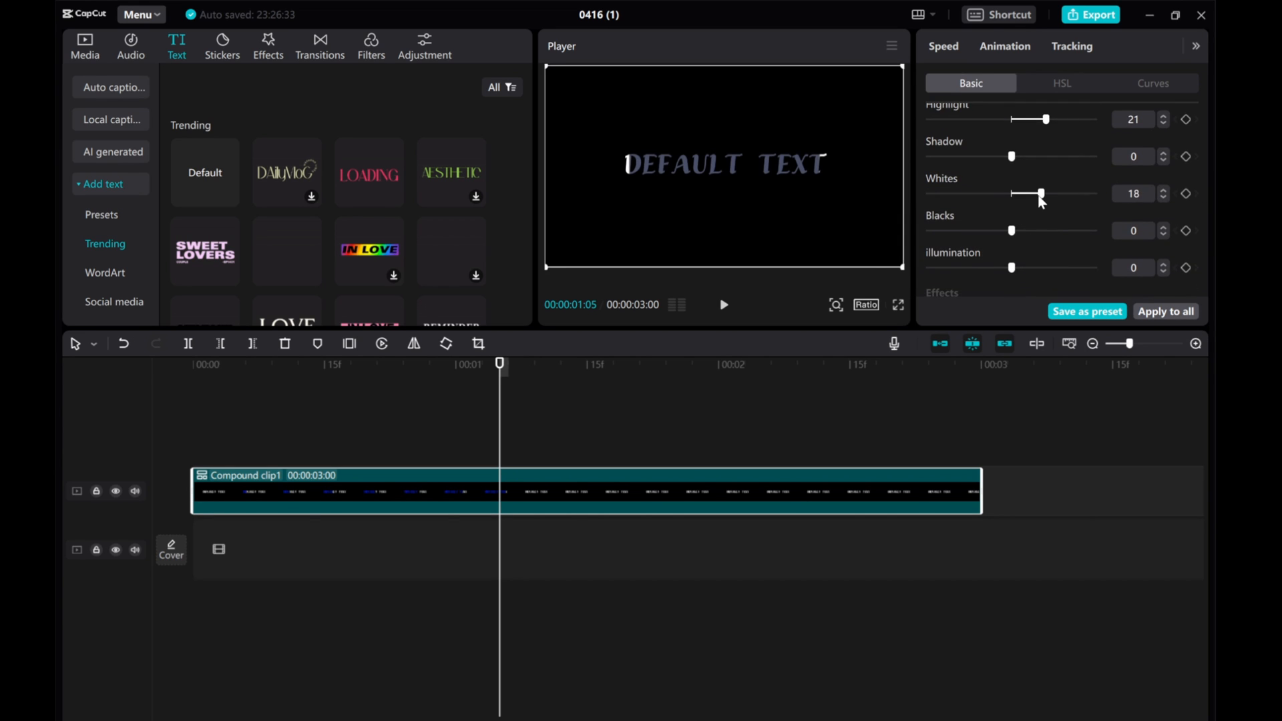
pyautogui.click(84, 45)
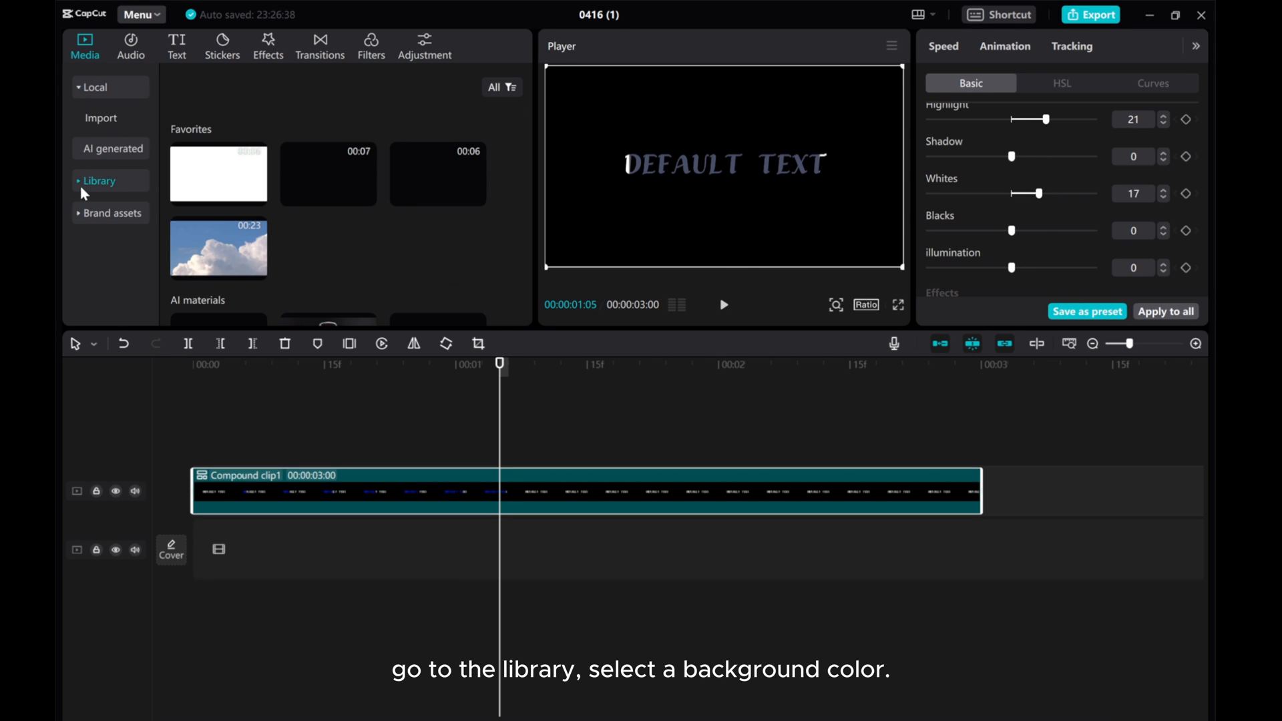
# Step: Add a solid pink background clip from the library above the compound clip, filling the frame
pyautogui.click(99, 181)
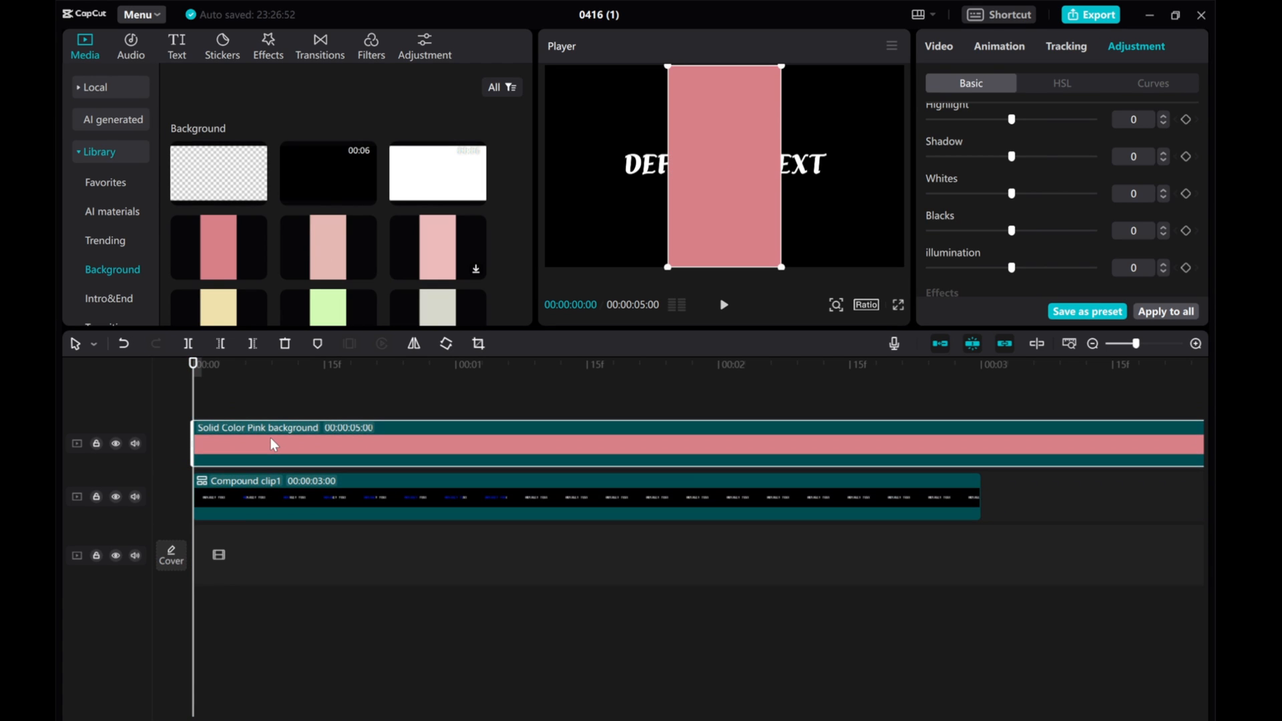
pyautogui.moveTo(979, 107)
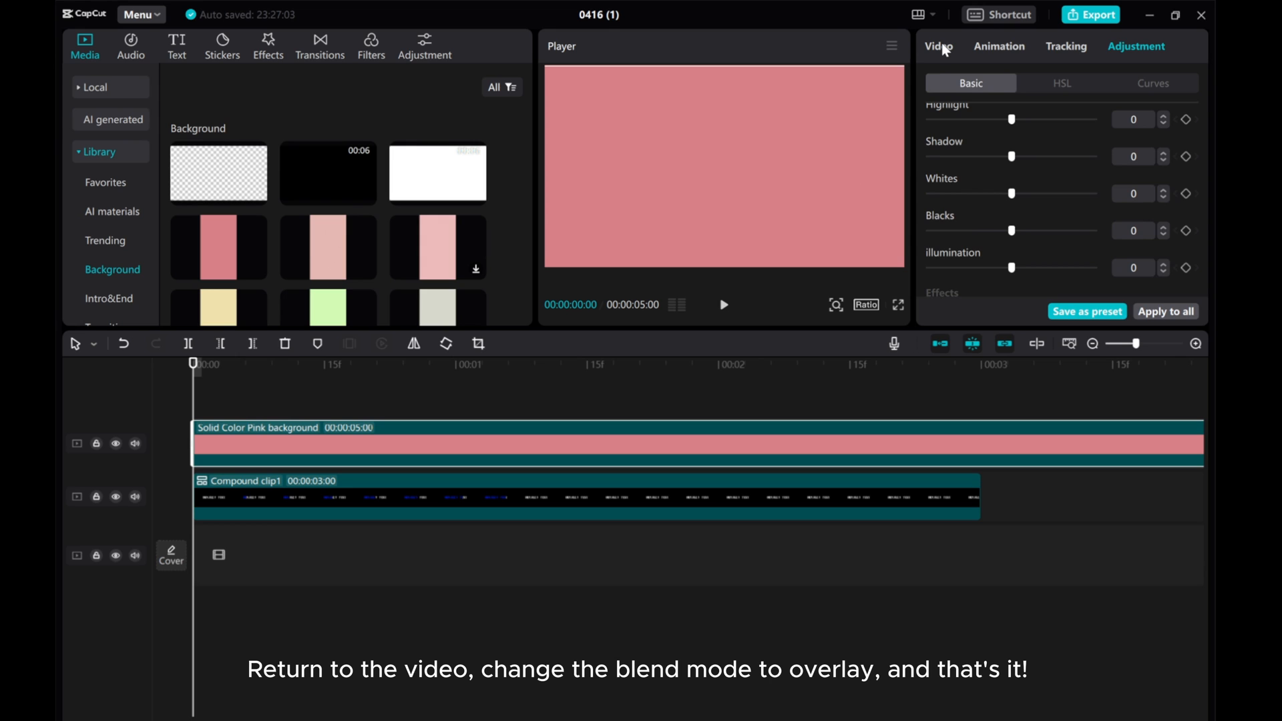
# Step: Enable Blend on the pink clip and set its mode to Overlay
pyautogui.click(937, 46)
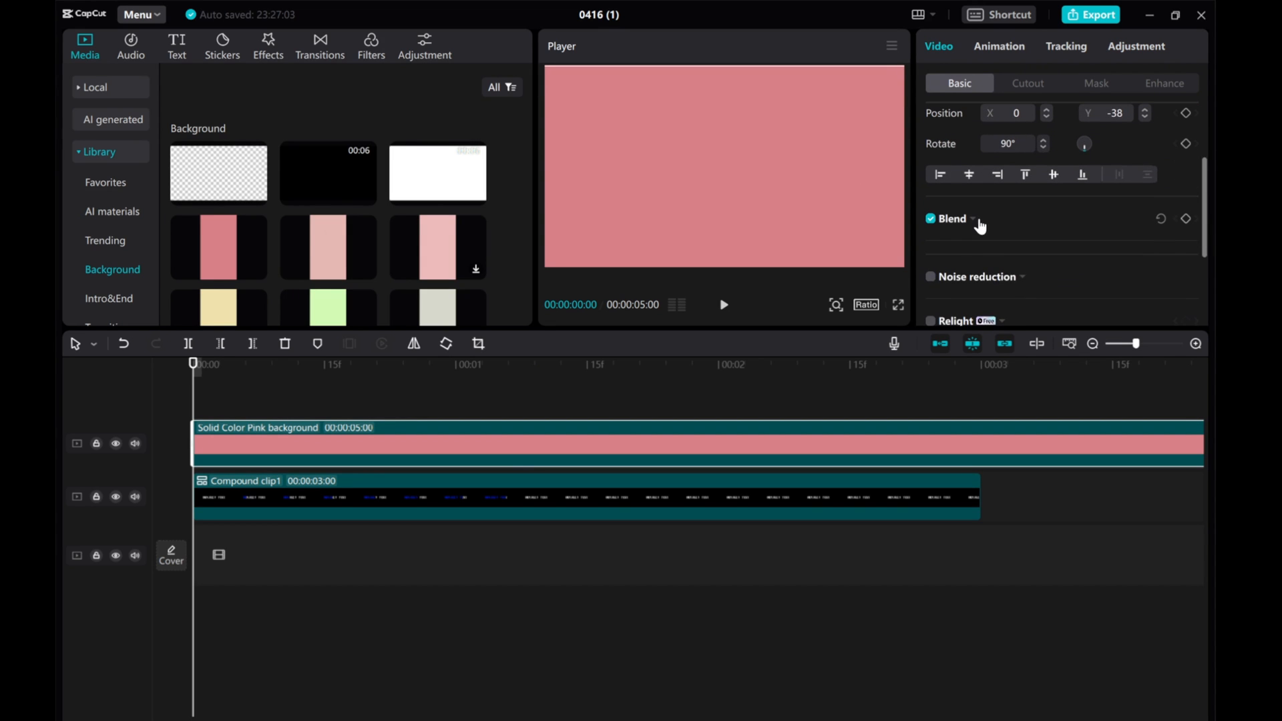
pyautogui.click(973, 217)
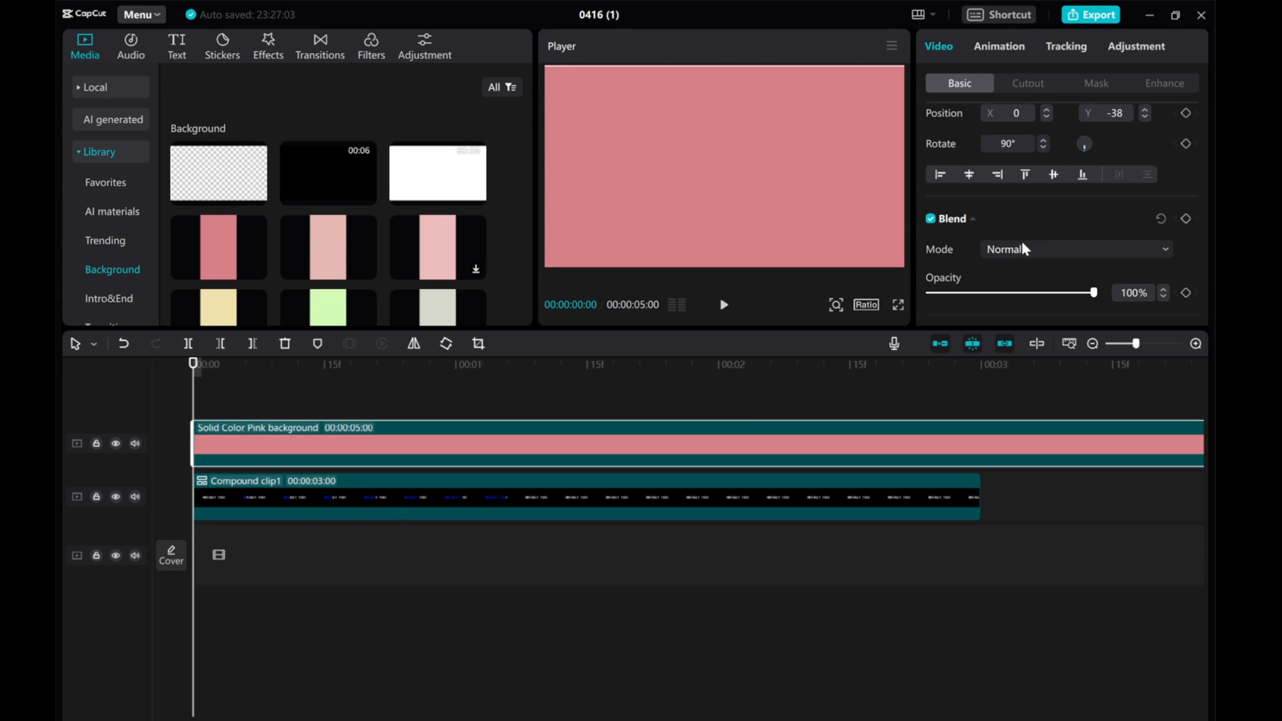
pyautogui.click(1074, 250)
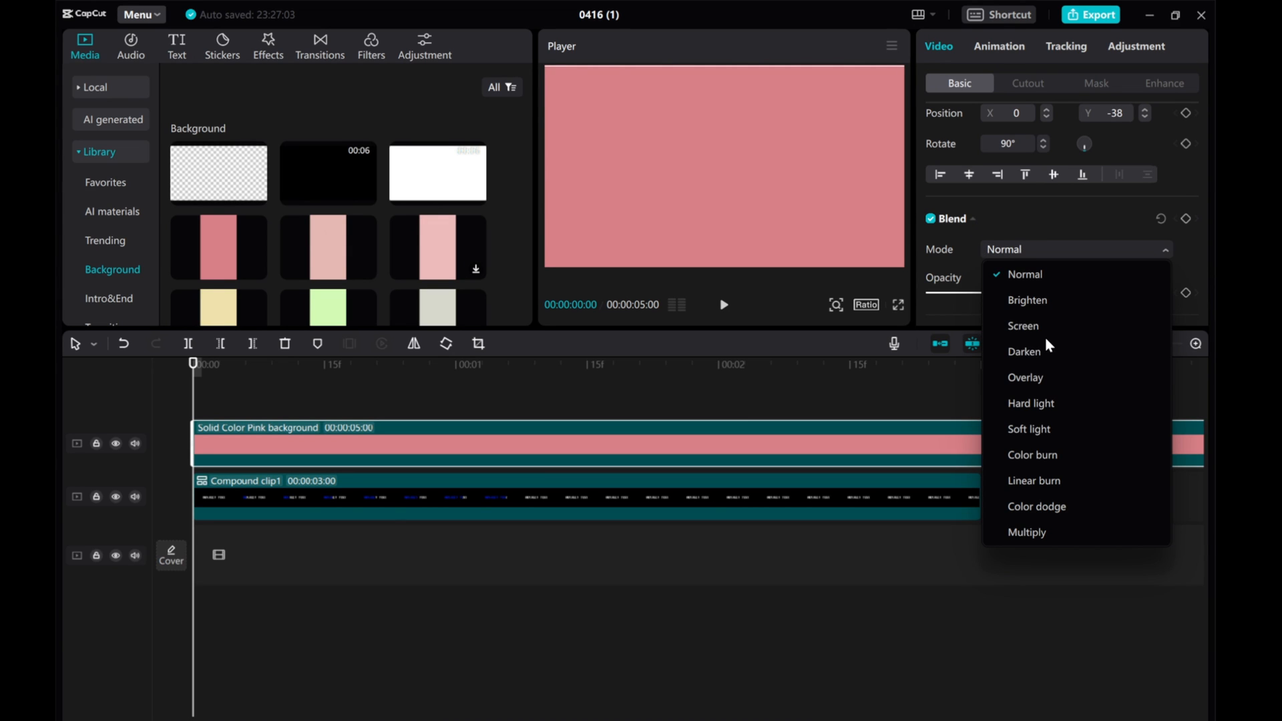
pyautogui.click(1025, 377)
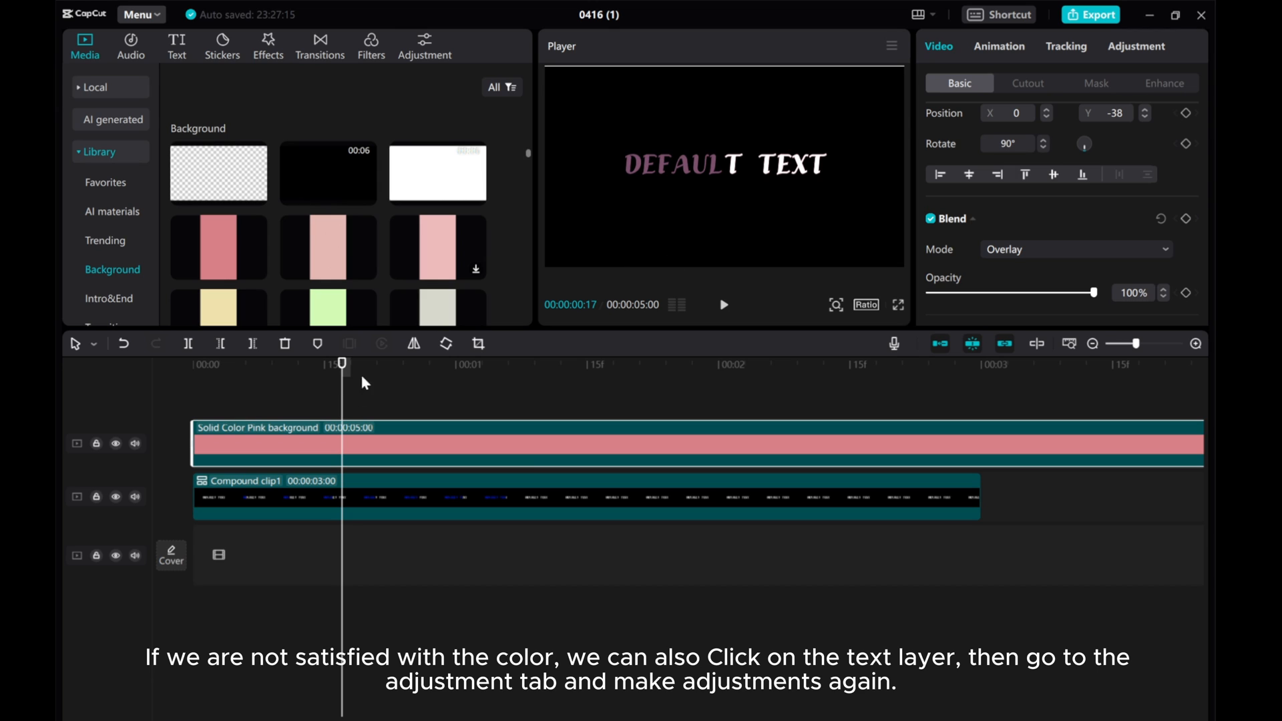
# Step: Set the compound clip to Saturation -50, Brightness 38 and Highlight 27 for muted pink text
pyautogui.click(1135, 45)
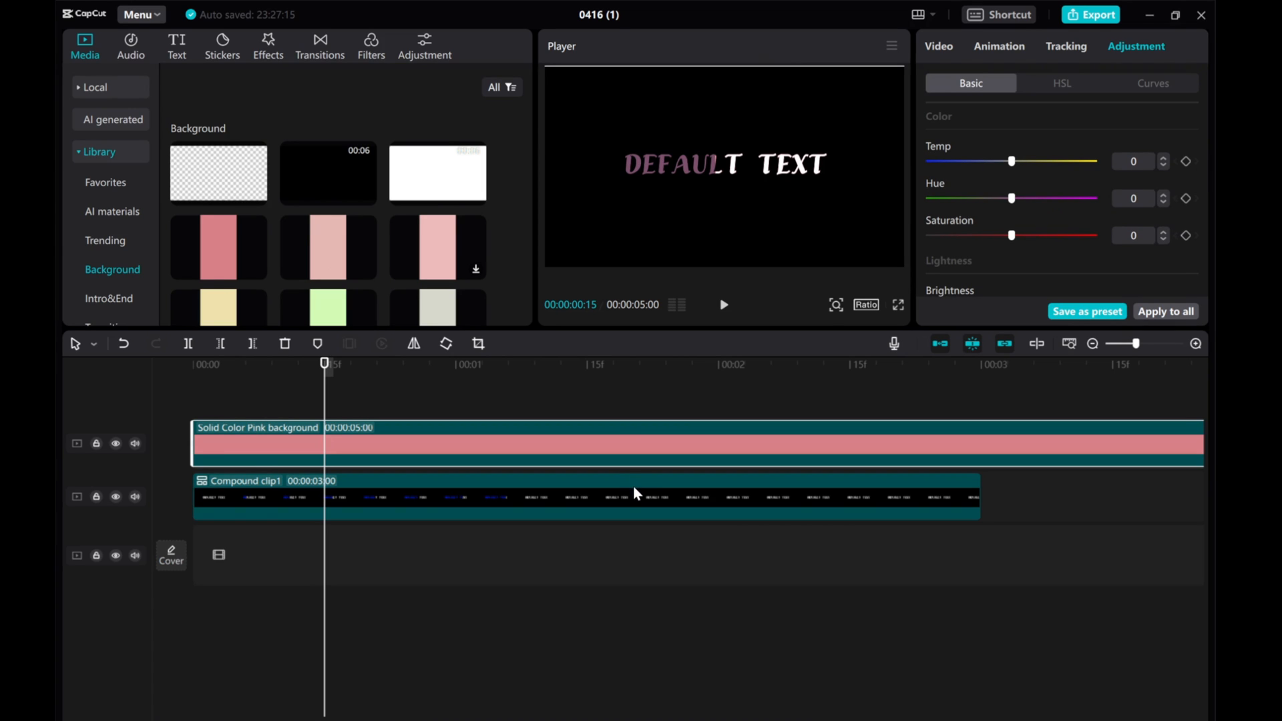
pyautogui.moveTo(1011, 235); pyautogui.dragTo(936, 235)
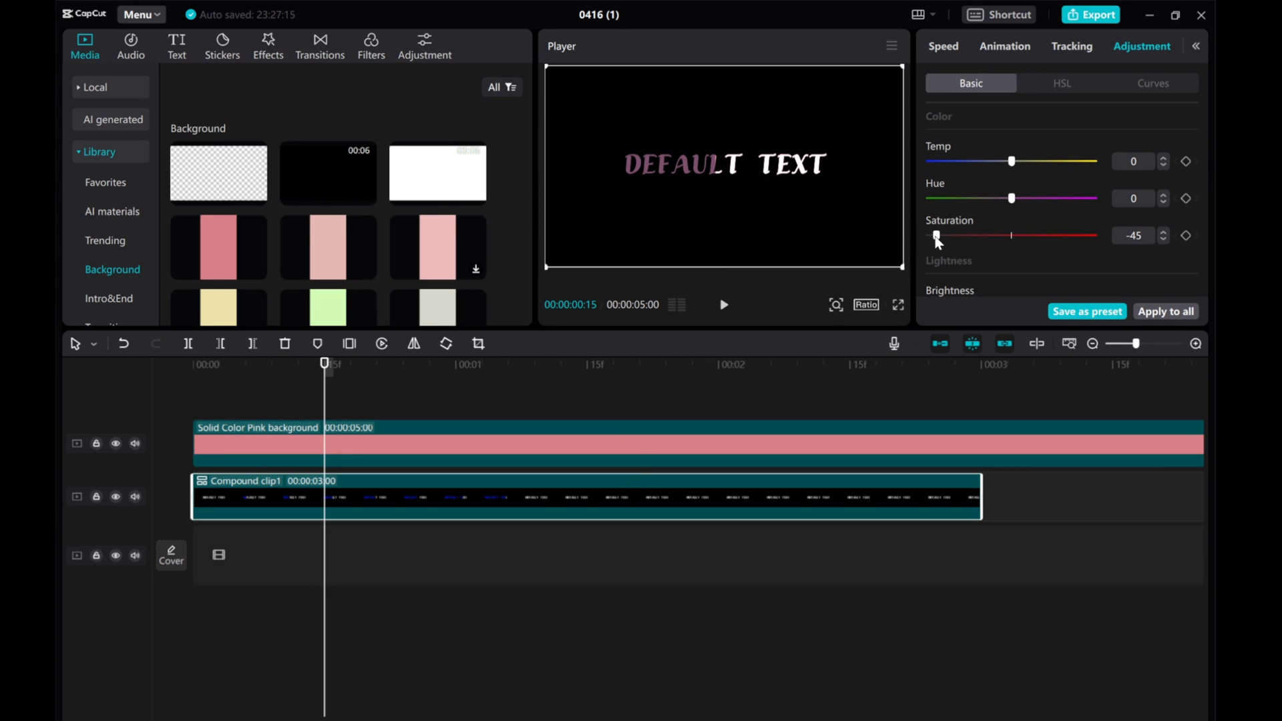
pyautogui.moveTo(936, 235); pyautogui.dragTo(950, 235)
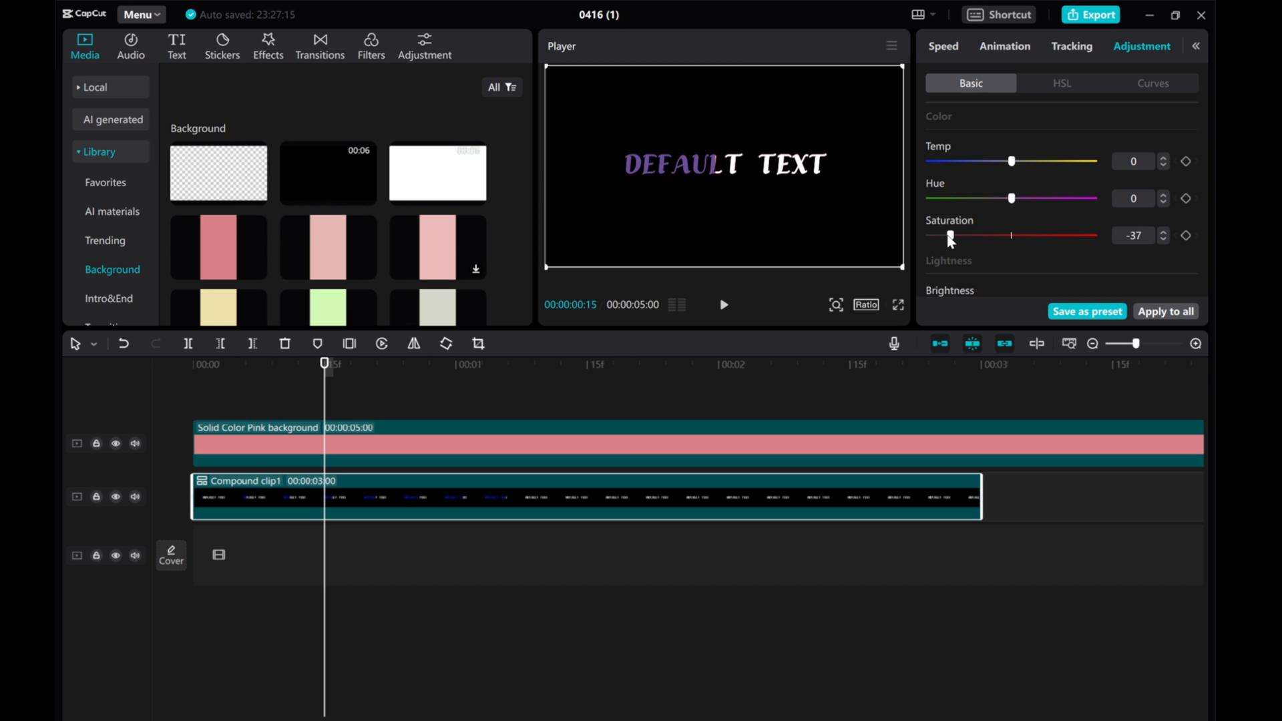
pyautogui.moveTo(950, 236); pyautogui.dragTo(935, 237)
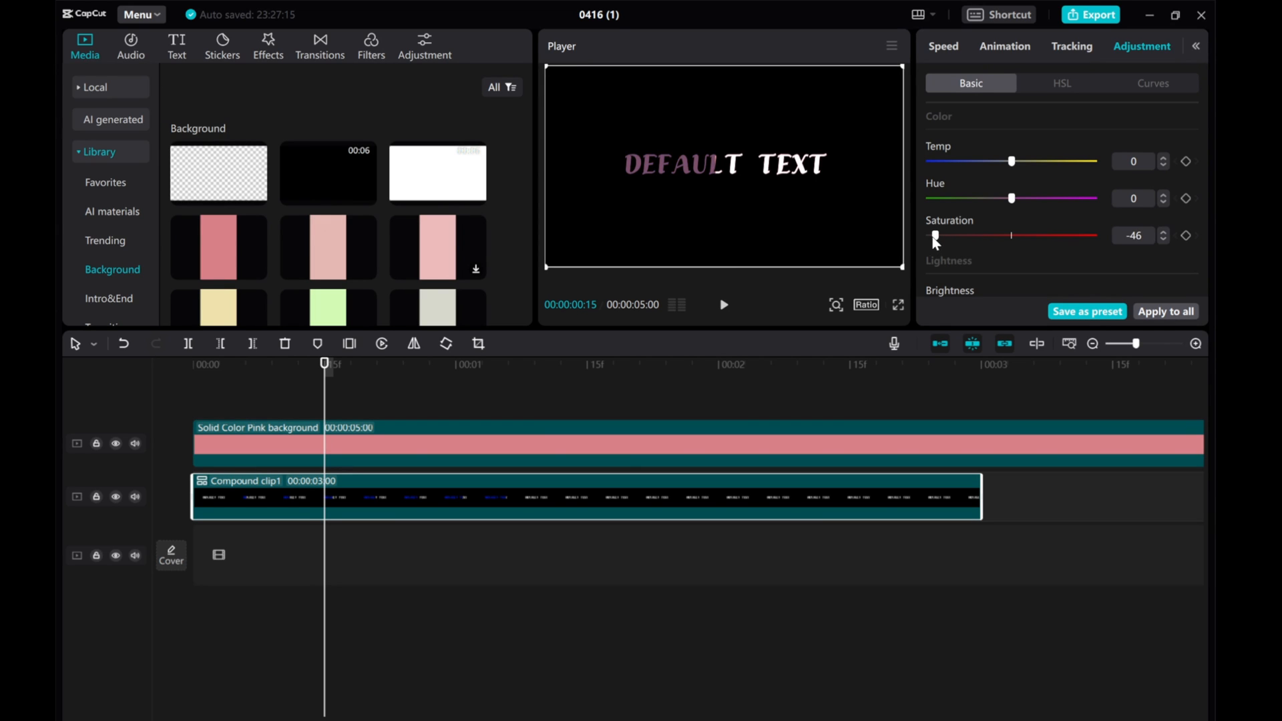
pyautogui.moveTo(936, 235); pyautogui.dragTo(928, 235)
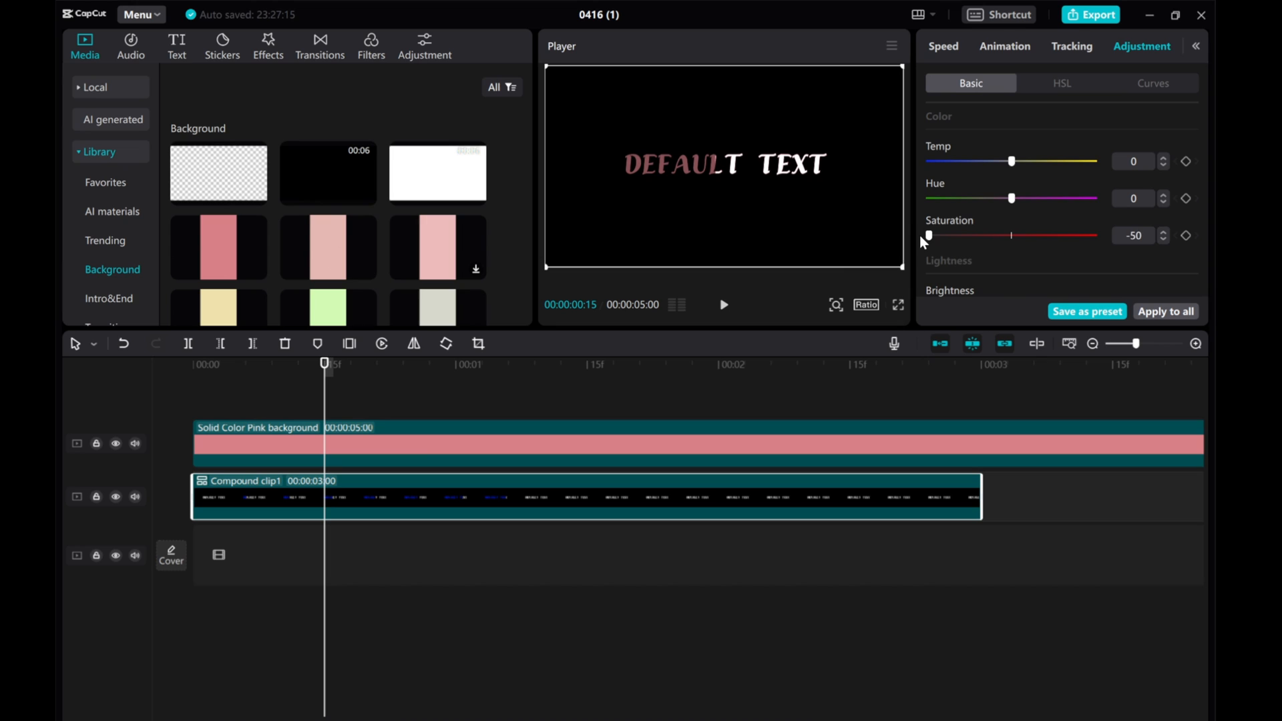
pyautogui.moveTo(929, 235); pyautogui.dragTo(937, 235)
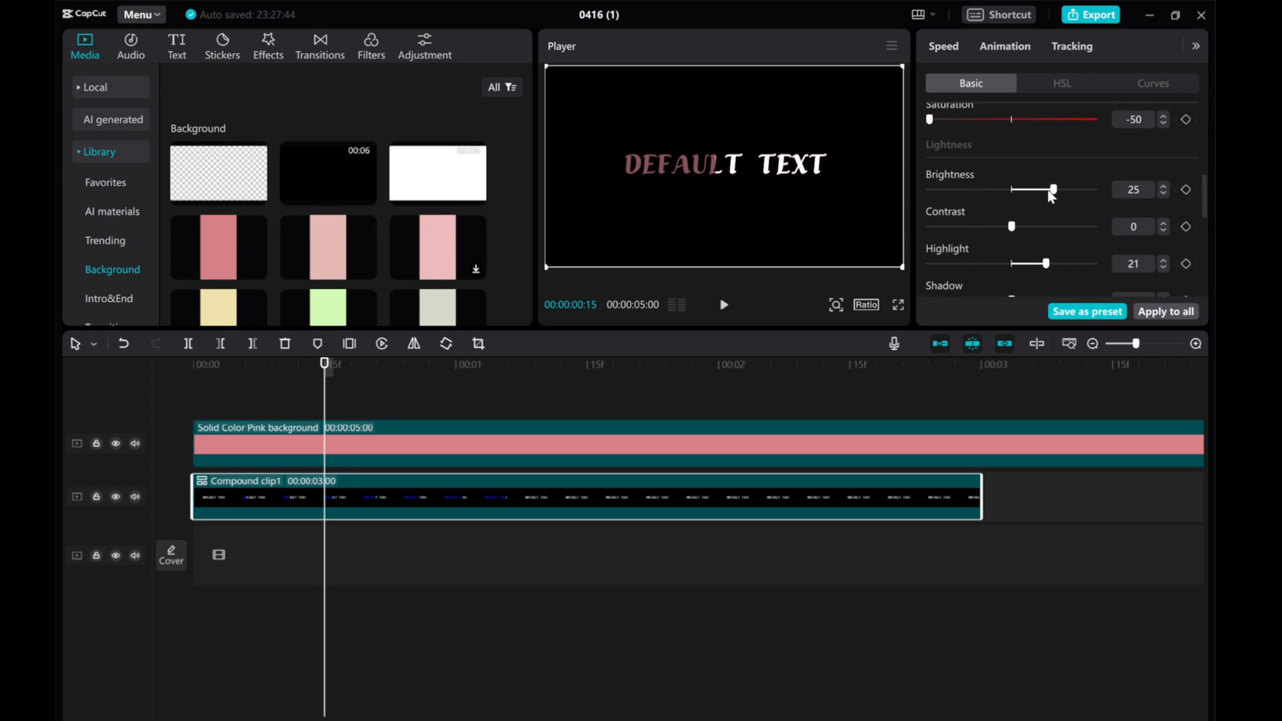
pyautogui.moveTo(1054, 188); pyautogui.dragTo(1075, 189)
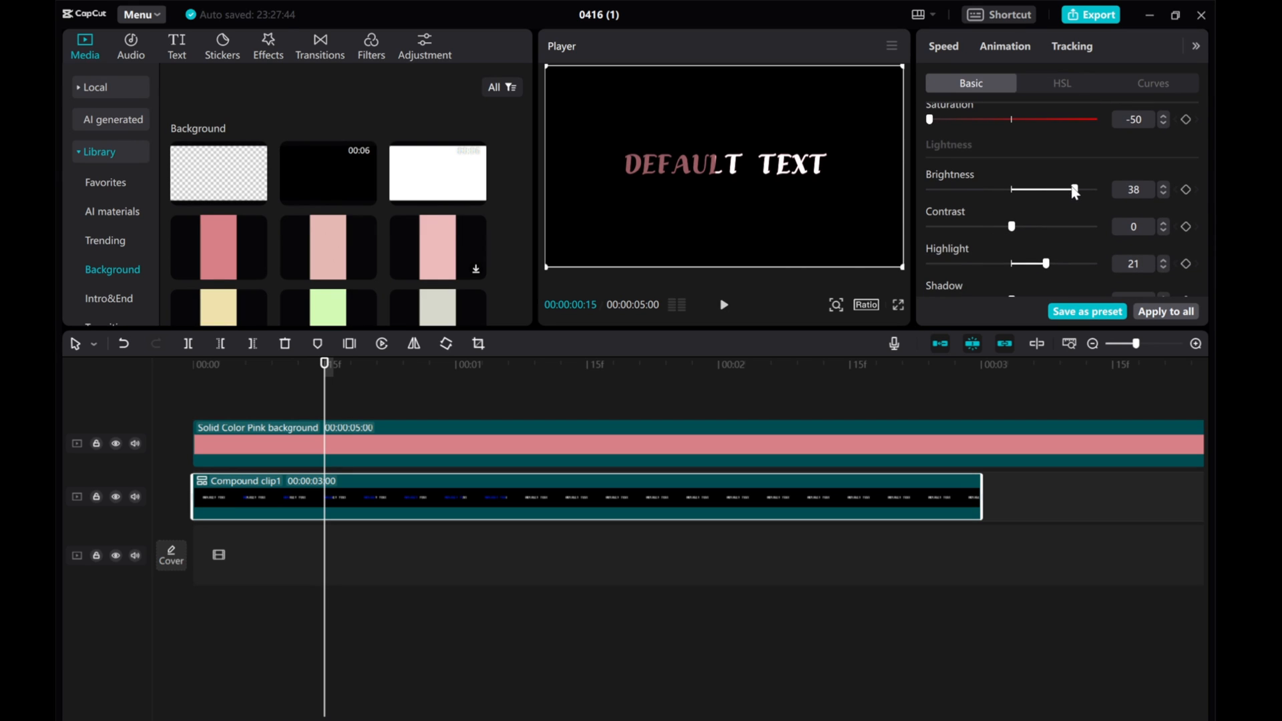
pyautogui.moveTo(1045, 263); pyautogui.dragTo(1055, 263)
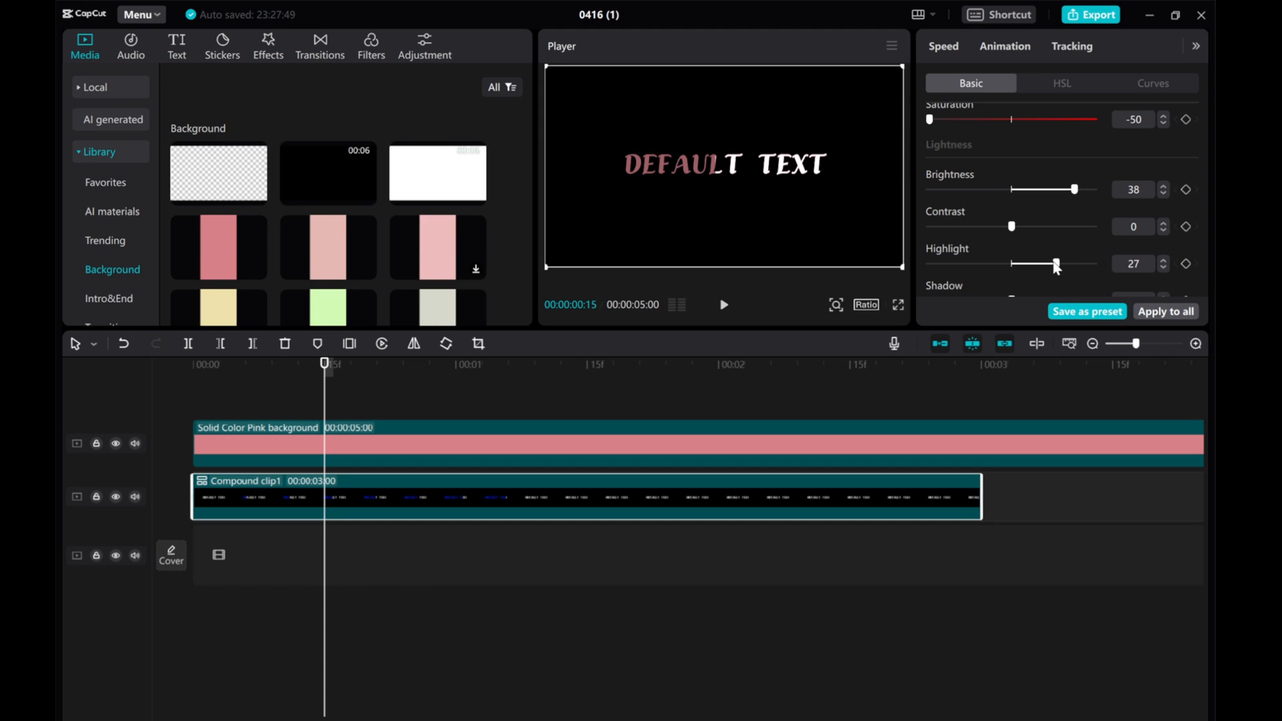